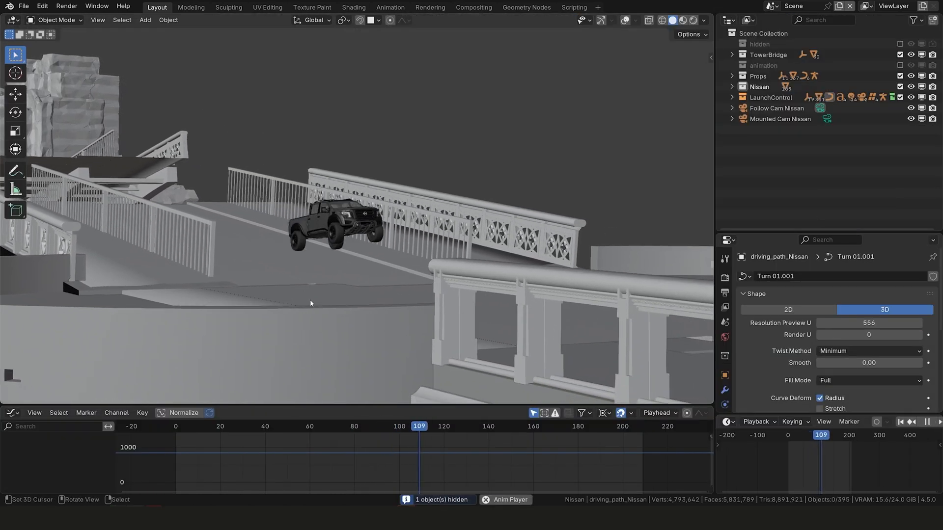
# Load the starting scene with the unrigged Nissan near Tower Bridge.
pyautogui.click(927, 421)
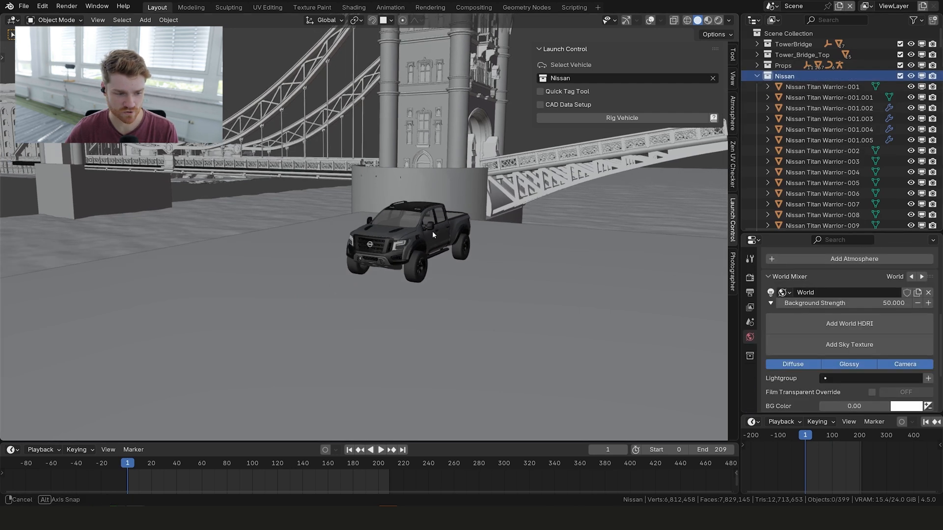
# Cancel the stray move and select truck part objects for joining into body and wheels.
pyautogui.rightClick(784, 76)
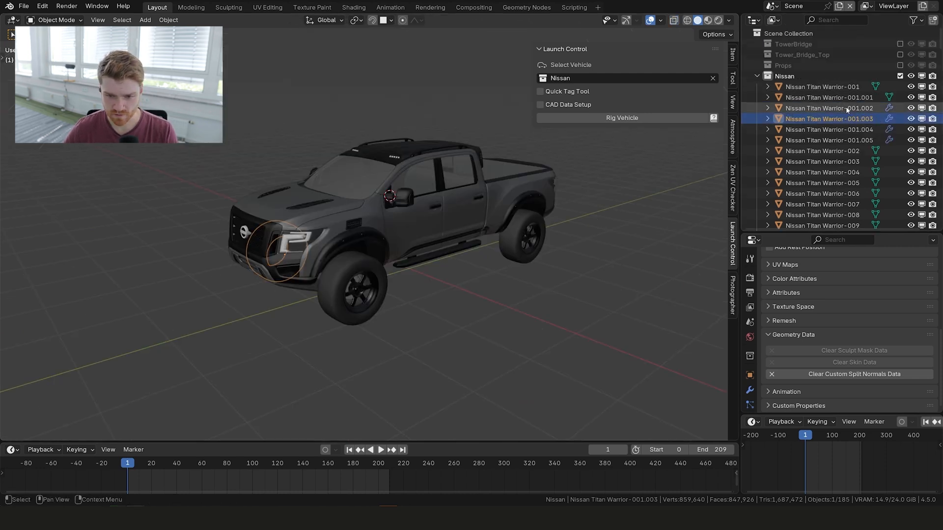
pyautogui.click(828, 108)
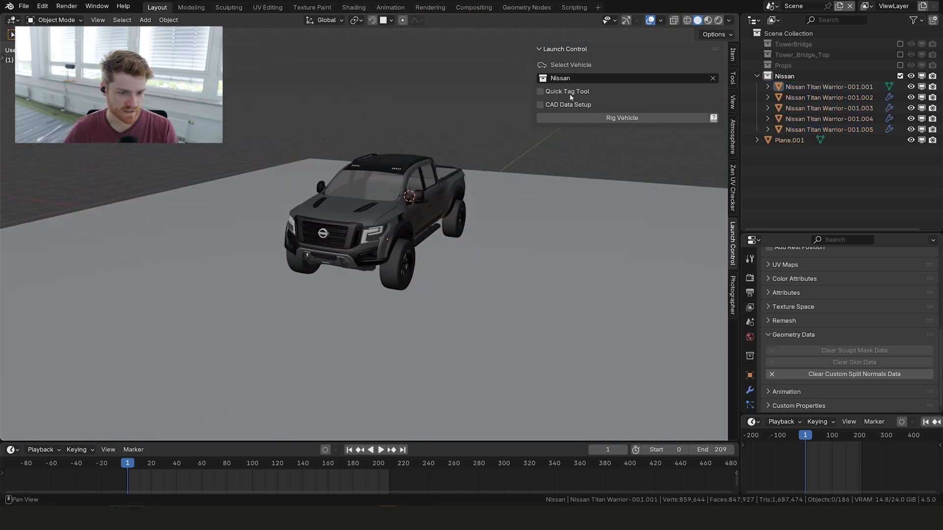
# Start the Quick Tag Tool to tag the truck's body and four wheels.
pyautogui.click(540, 91)
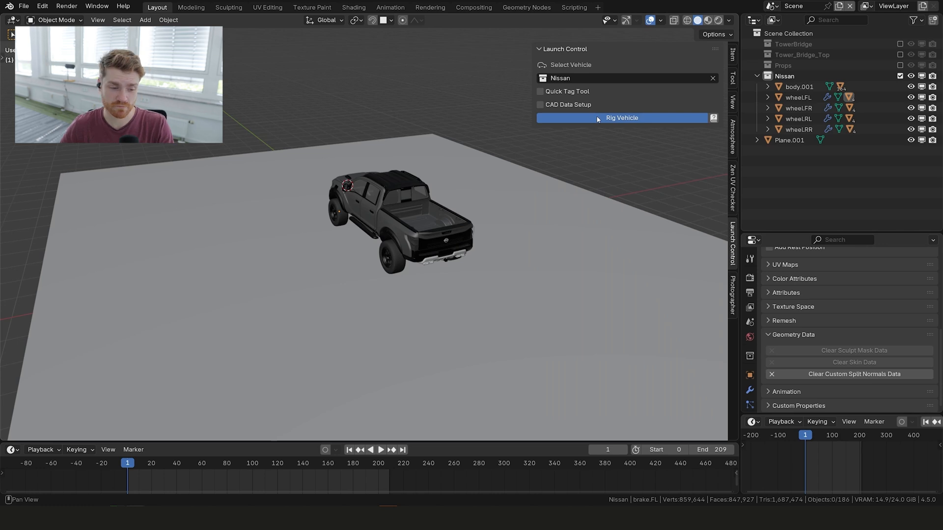
# Rig the tagged Nissan as a vehicle and add a Mounted Camera on it.
pyautogui.click(622, 117)
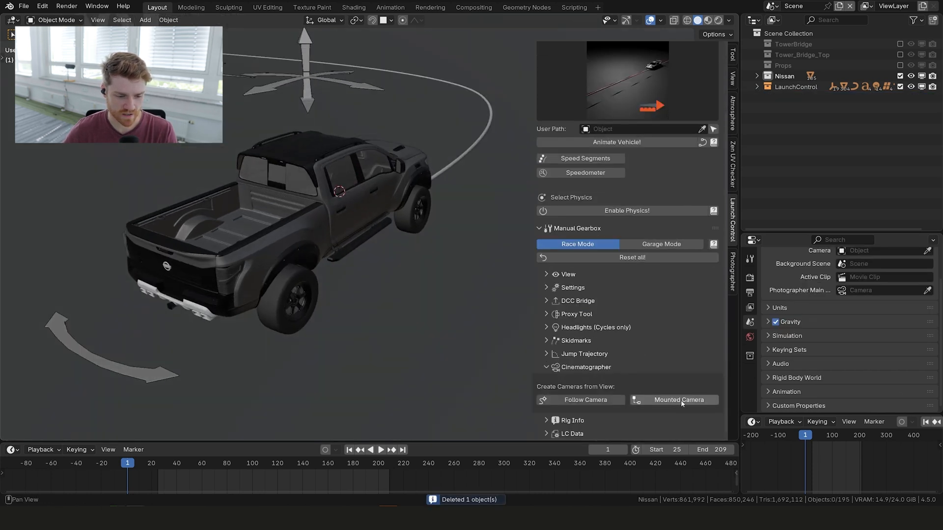
pyautogui.click(678, 400)
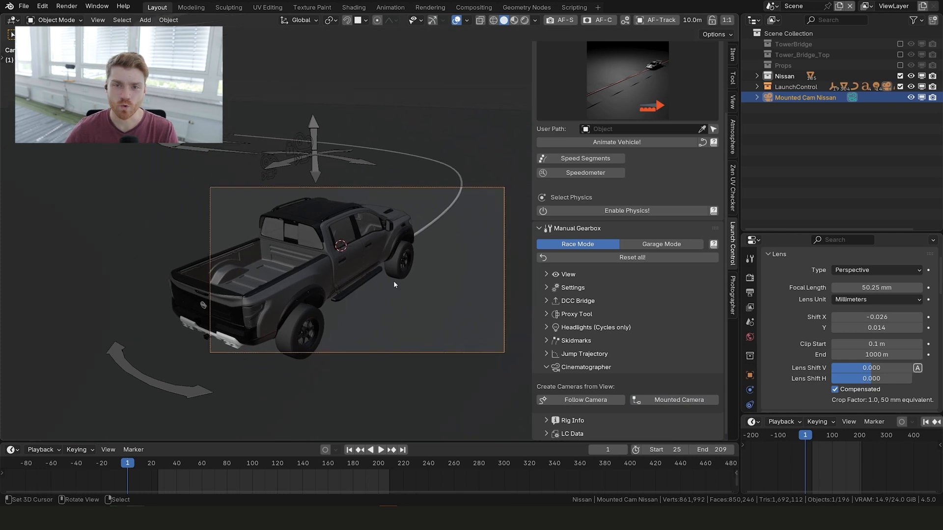
# Play and stop the timeline to preview the mounted camera animation.
pyautogui.click(370, 449)
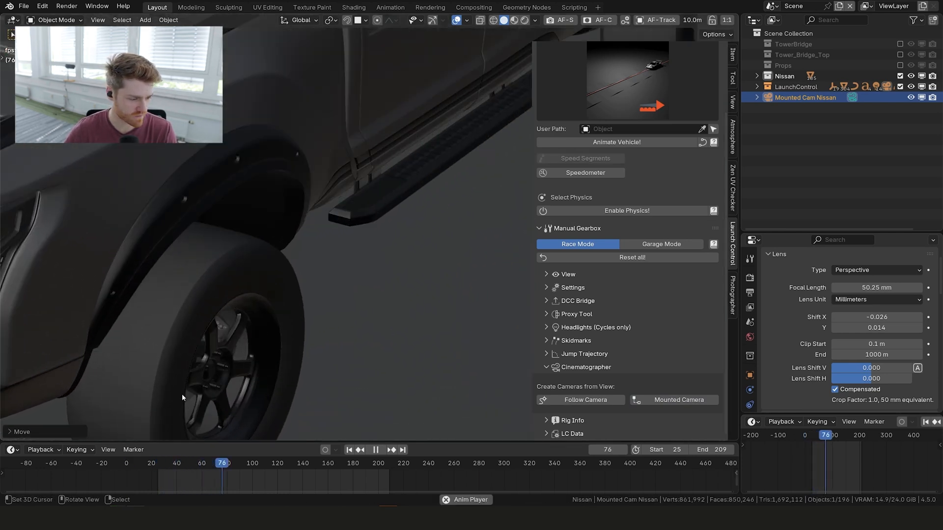
pyautogui.click(376, 450)
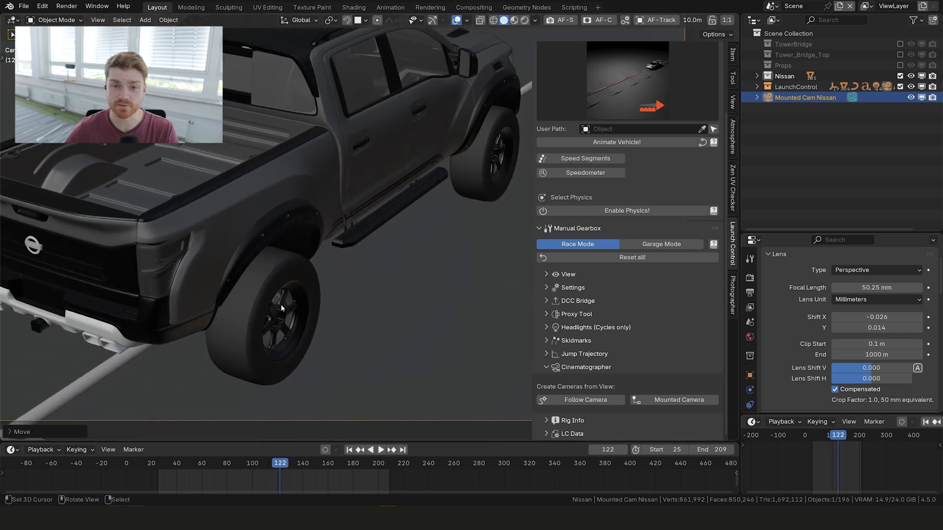
pyautogui.click(370, 449)
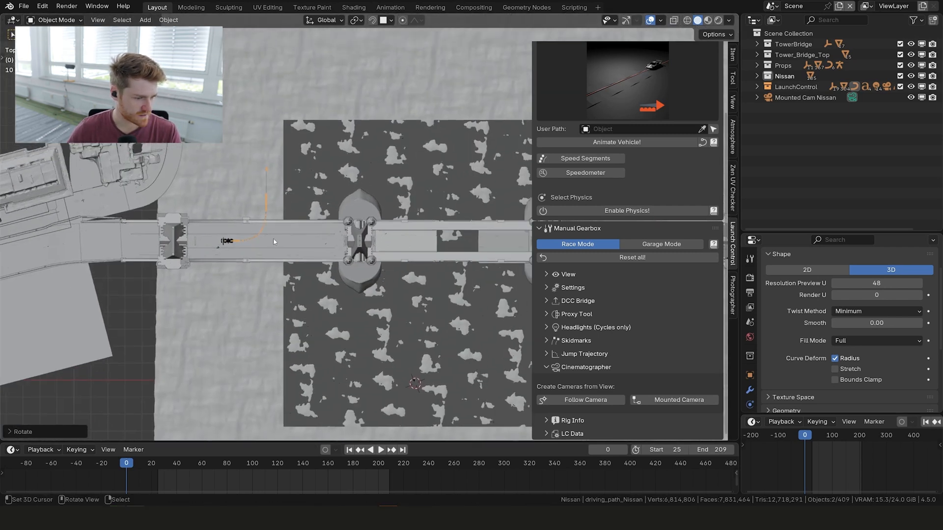
# Stop playback and select the truck's driving path on the bridge deck for editing.
pyautogui.click(380, 450)
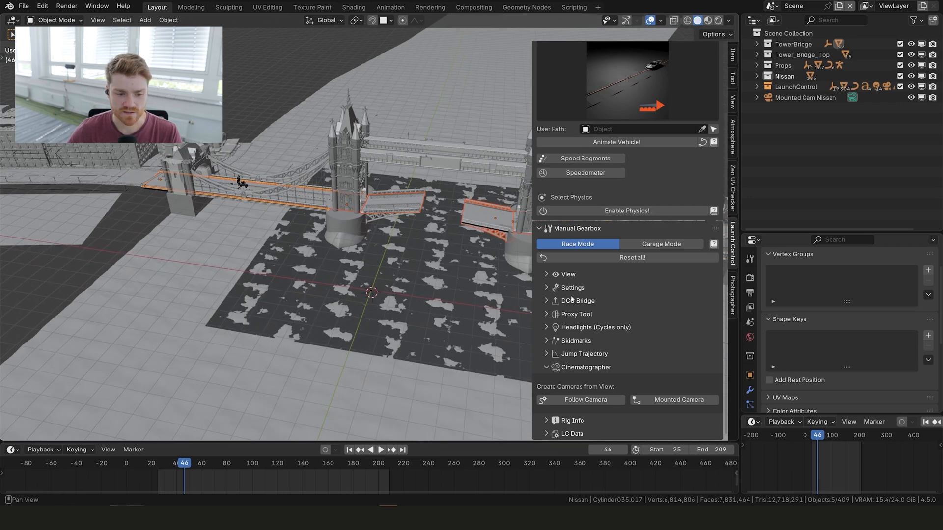
pyautogui.click(572, 287)
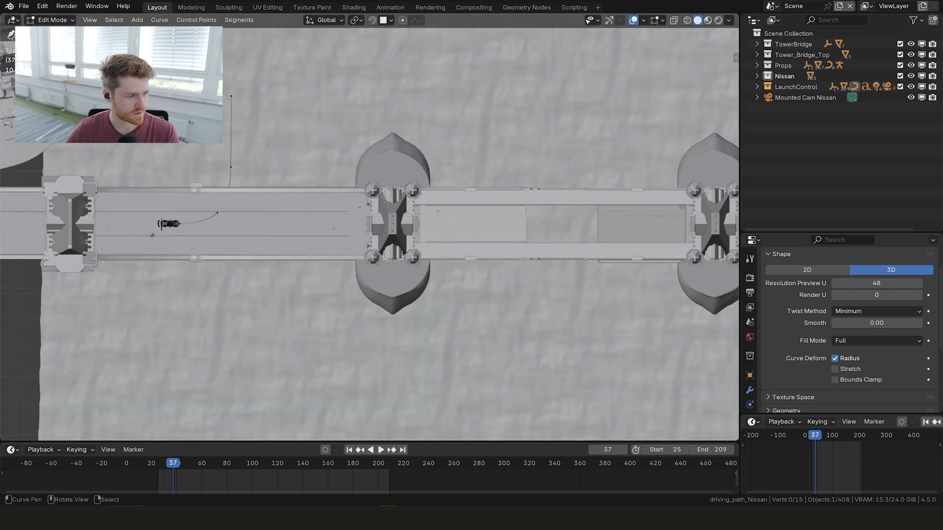
pyautogui.moveTo(15, 229)
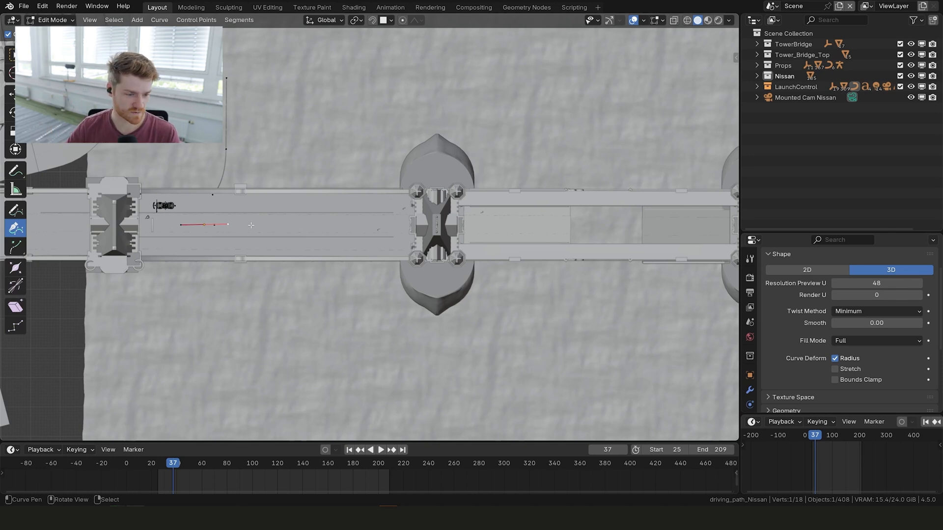
# Extend driving_path_Nissan with points up the raised bascule toward the gap.
pyautogui.scroll(3)
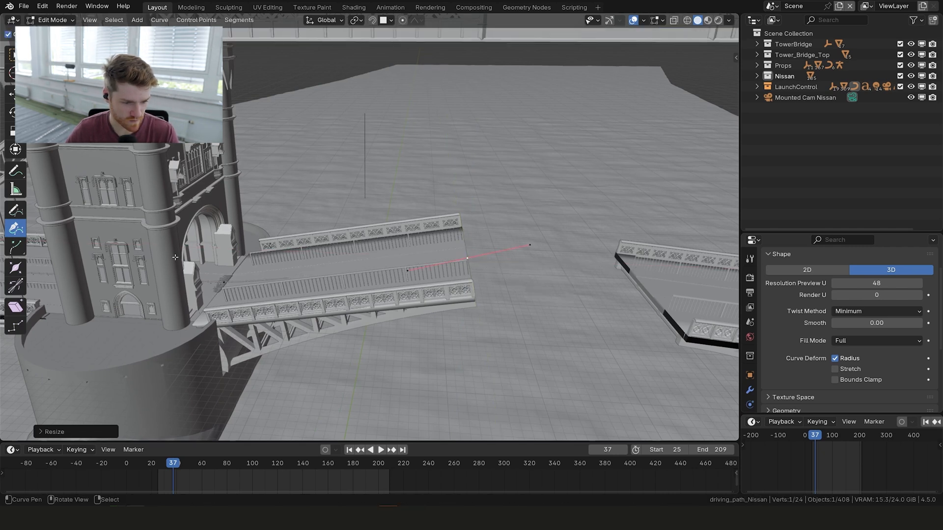
pyautogui.press('r')
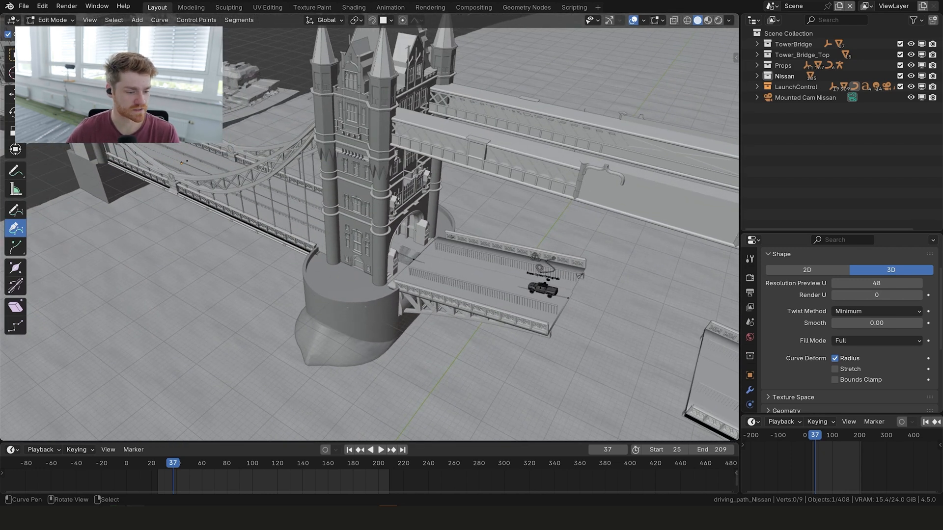
pyautogui.click(239, 20)
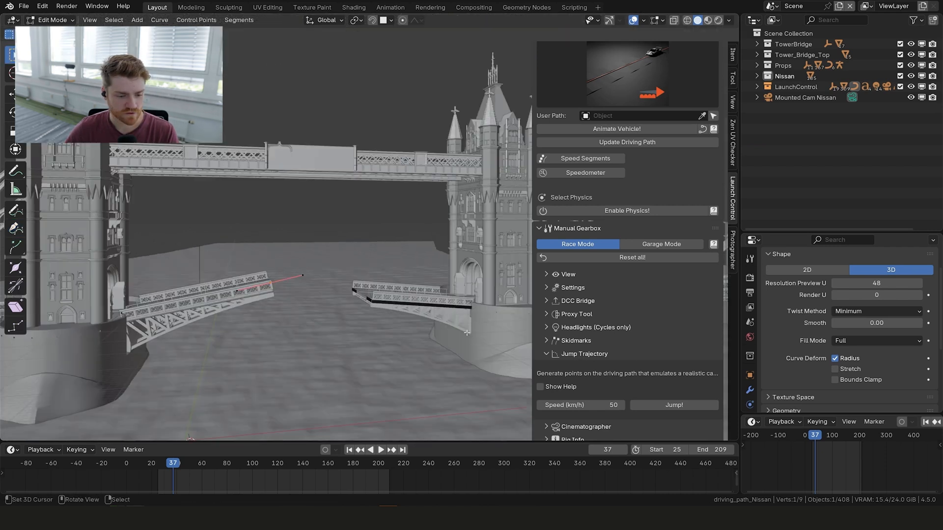
# Generate a 120 km/h jump trajectory arcing across the bridge gap.
pyautogui.click(580, 405)
pyautogui.write('120')
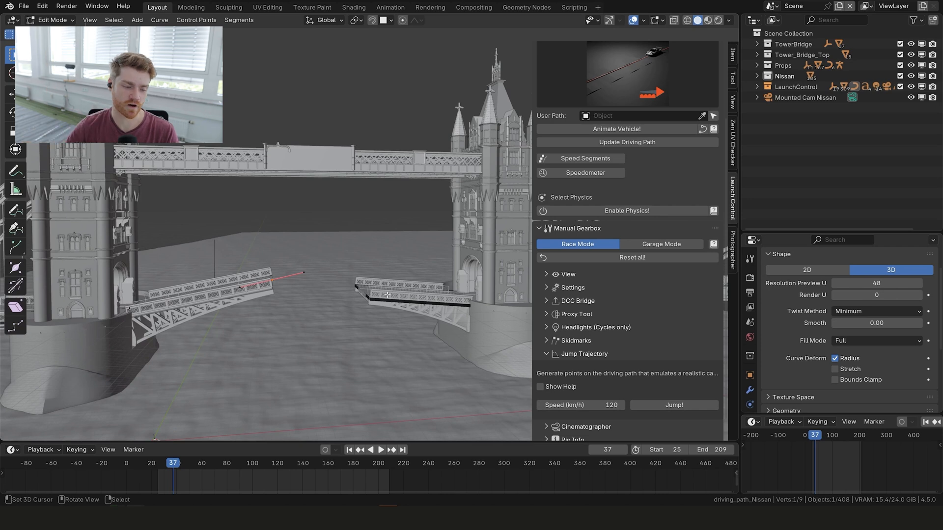
pyautogui.click(673, 404)
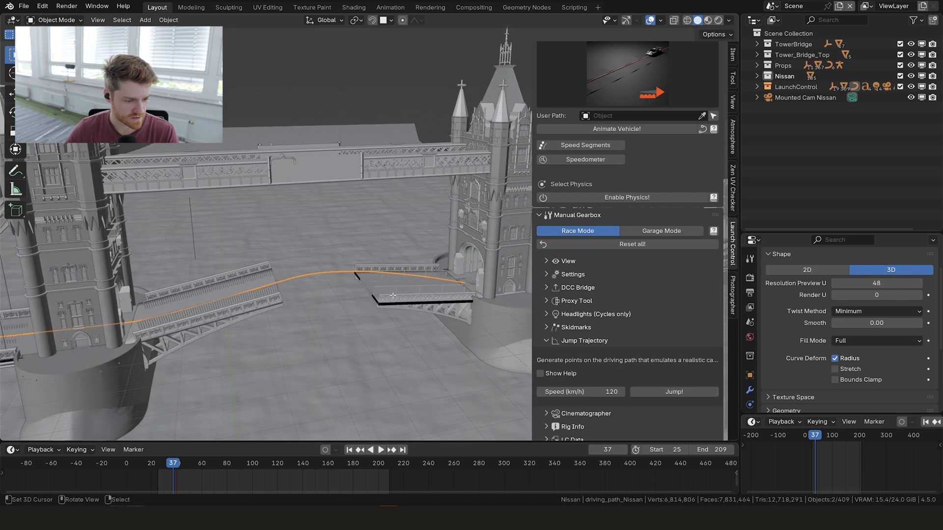
# Set the path control points' handle type to Aligned for a smooth bend.
pyautogui.press('Tab')
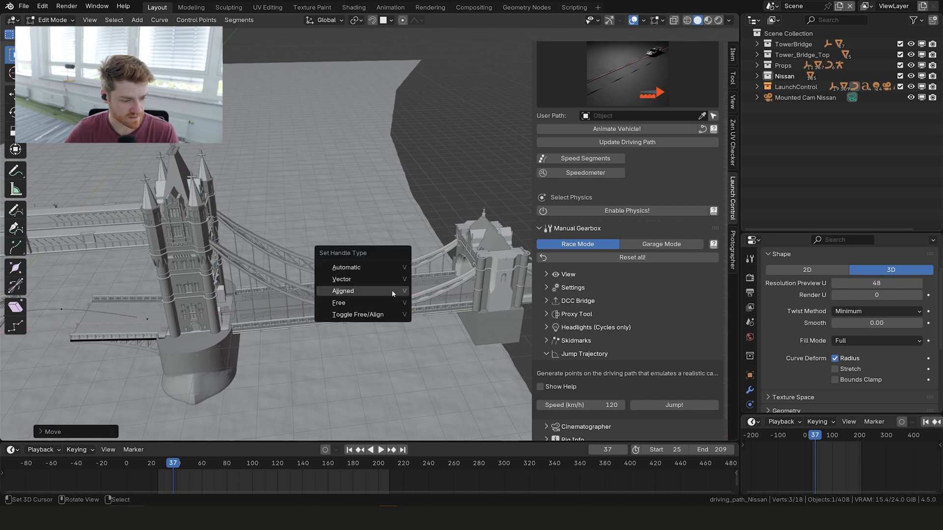
pyautogui.click(343, 291)
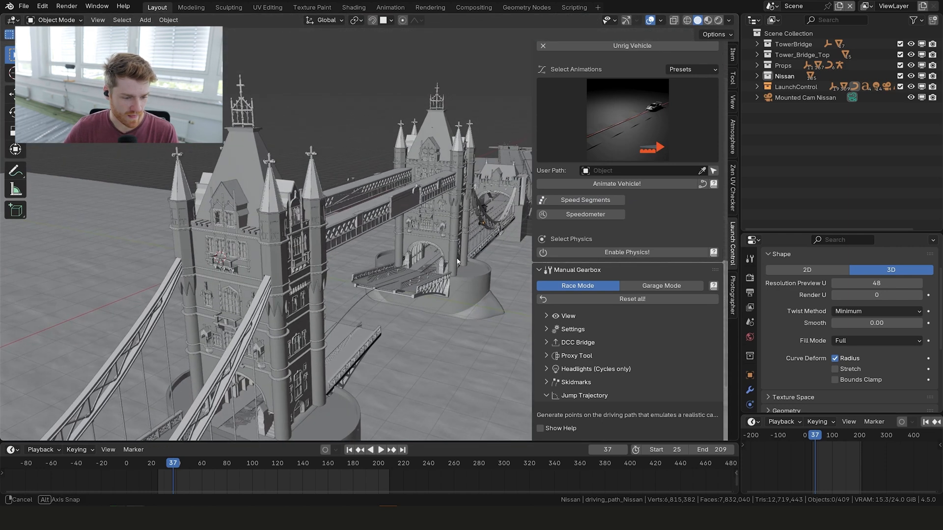
# Scrub the timeline to place the Nissan farther across the bridge around frame 193.
pyautogui.click(381, 449)
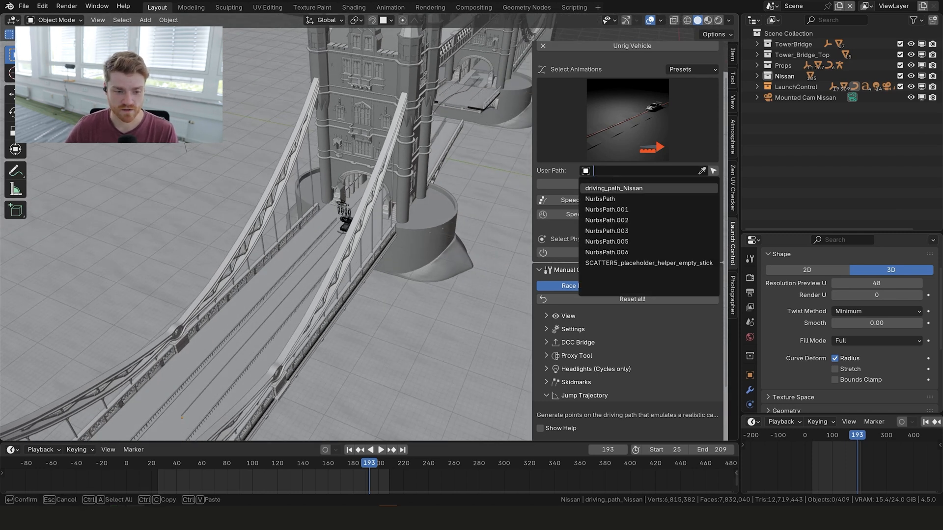
# Use driving_path_Nissan as User Path and extend the animation range to frame 304.
pyautogui.click(613, 188)
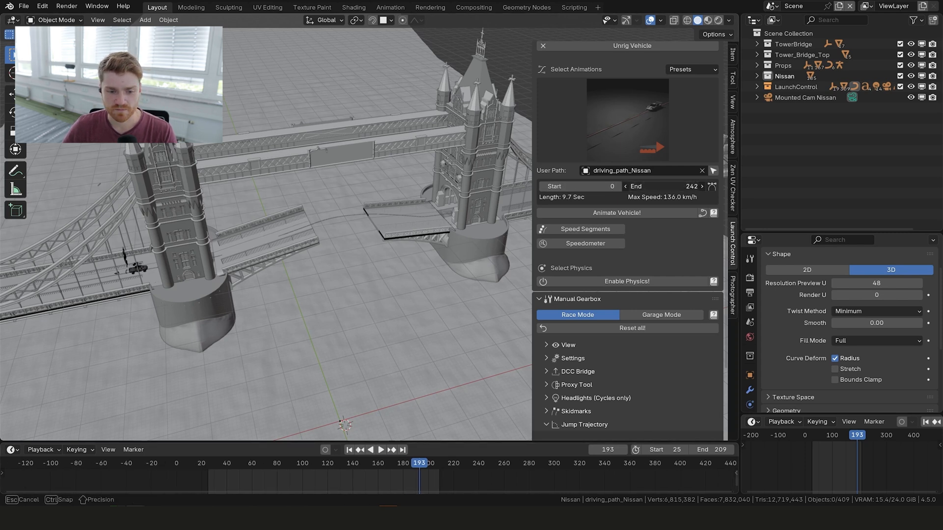
pyautogui.moveTo(661, 185); pyautogui.dragTo(686, 186)
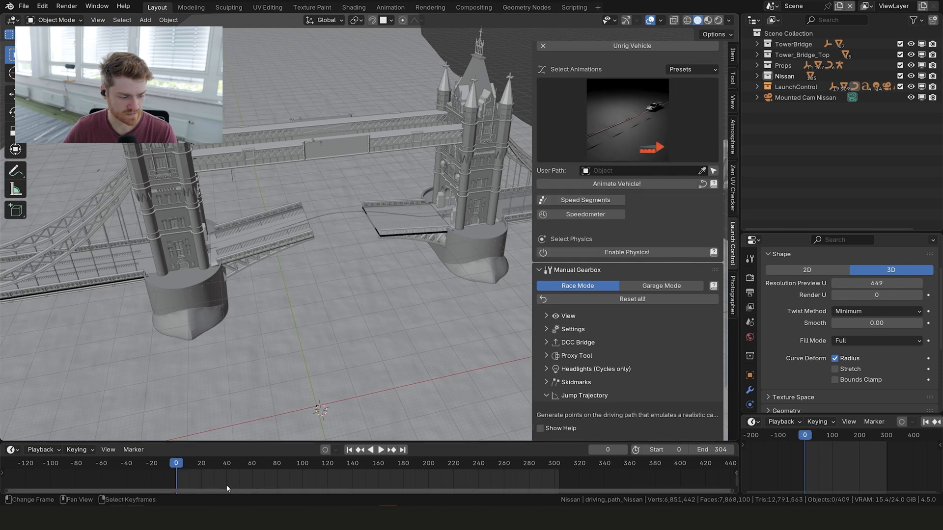
pyautogui.click(381, 449)
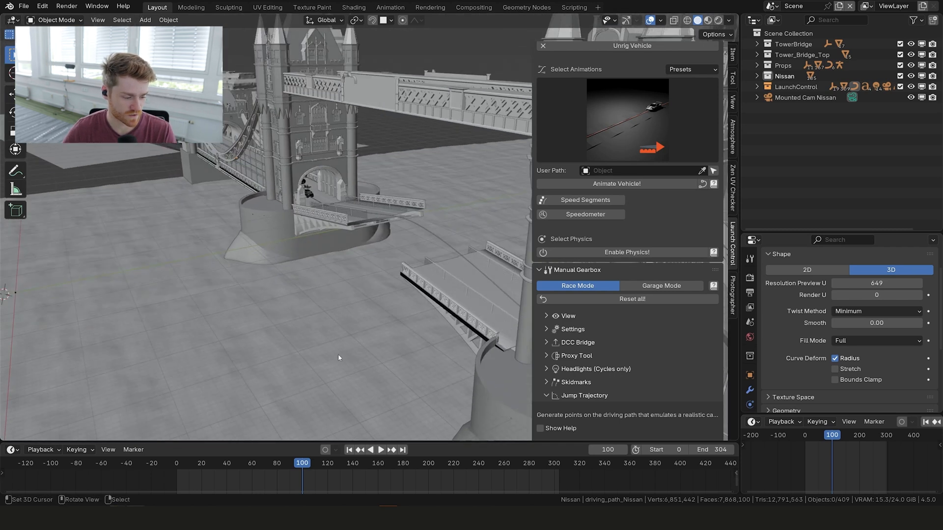
pyautogui.click(349, 449)
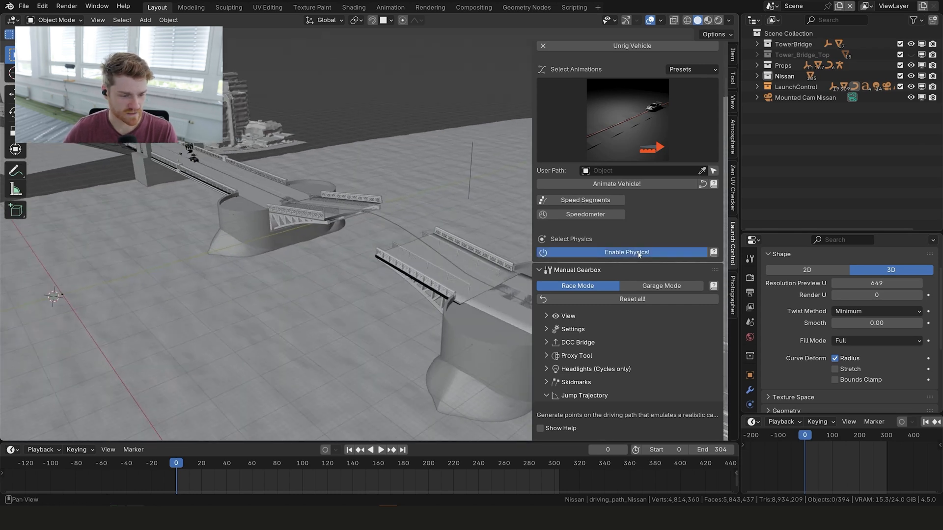
# Enable Road Car physics on the Nissan and play back the simulated bridge jump.
pyautogui.click(626, 253)
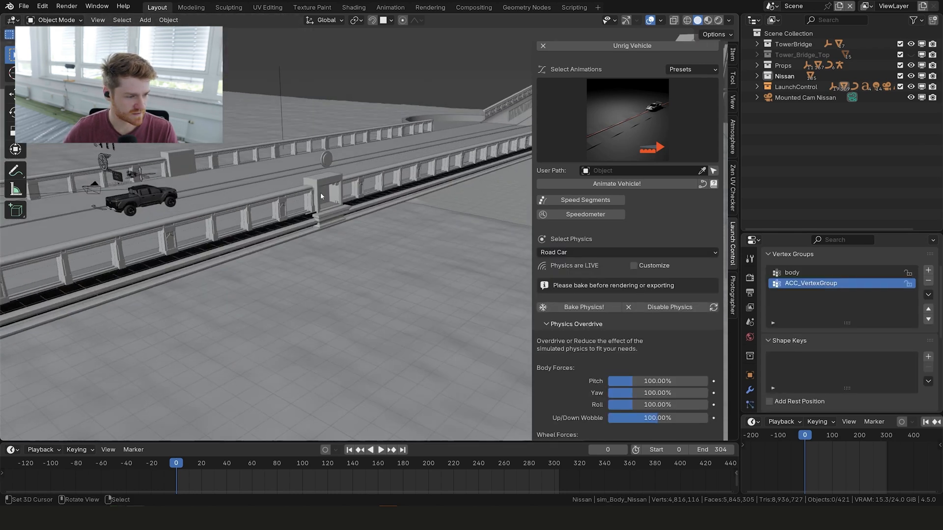
pyautogui.click(371, 449)
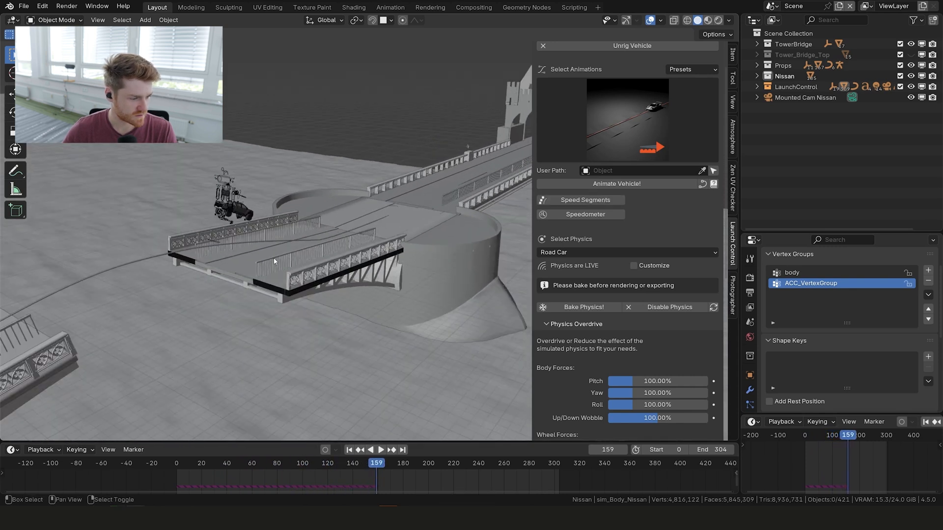
pyautogui.click(376, 449)
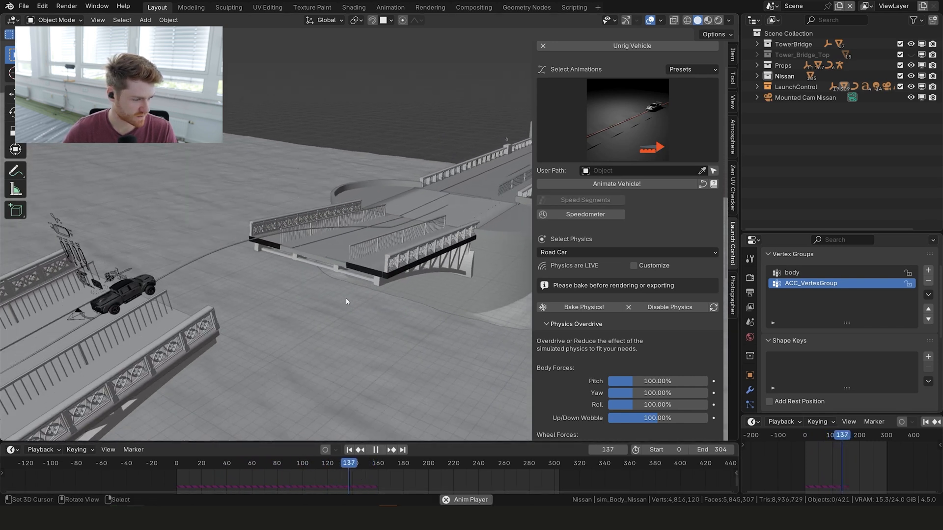
pyautogui.click(376, 450)
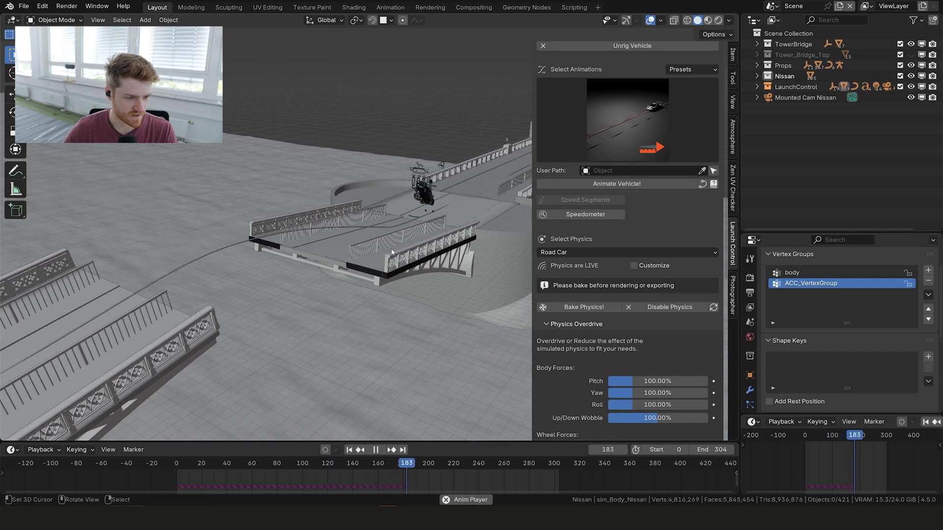
pyautogui.click(379, 448)
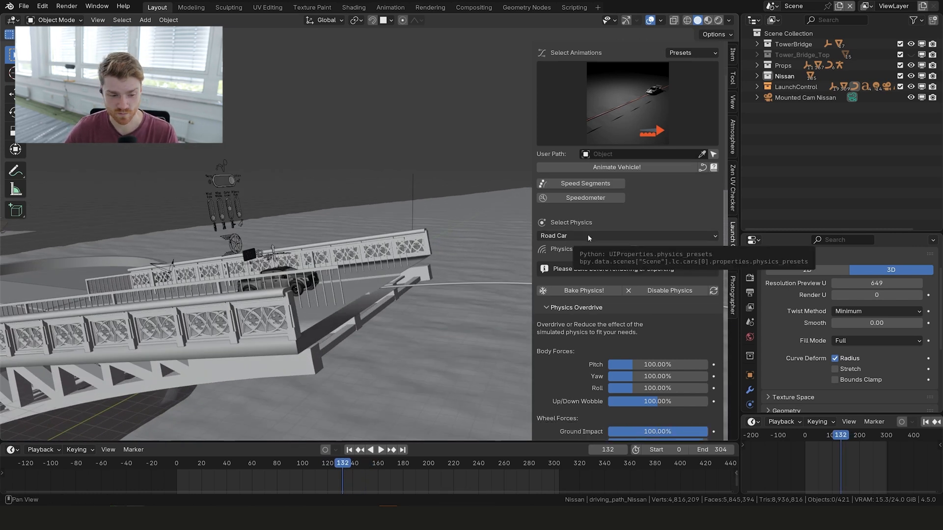
# Switch the physics preset from Road Car to Heavy Truck and replay the bridge jump.
pyautogui.click(625, 235)
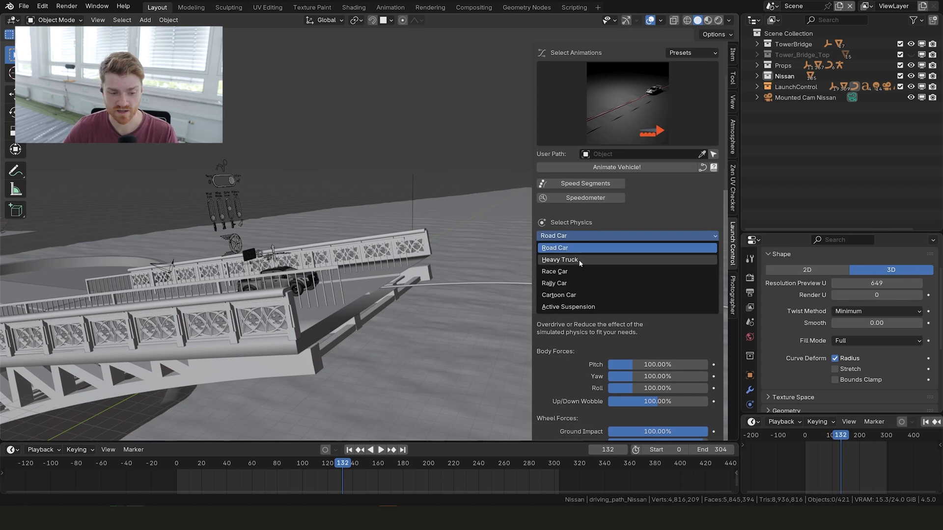
pyautogui.click(559, 259)
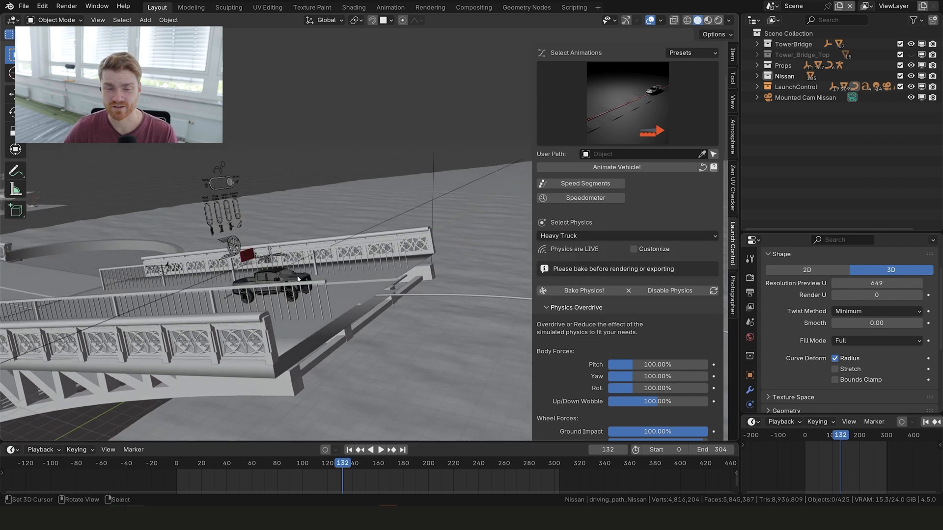
pyautogui.click(381, 450)
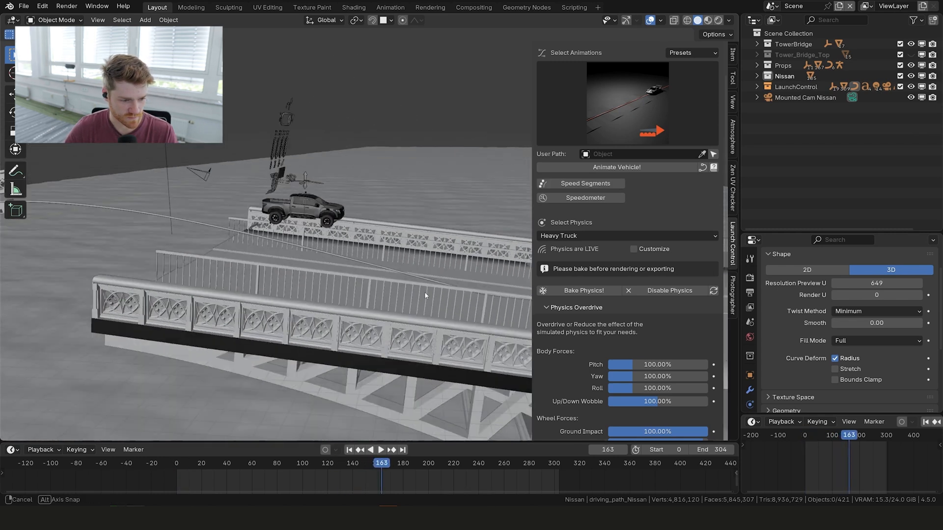
pyautogui.click(380, 449)
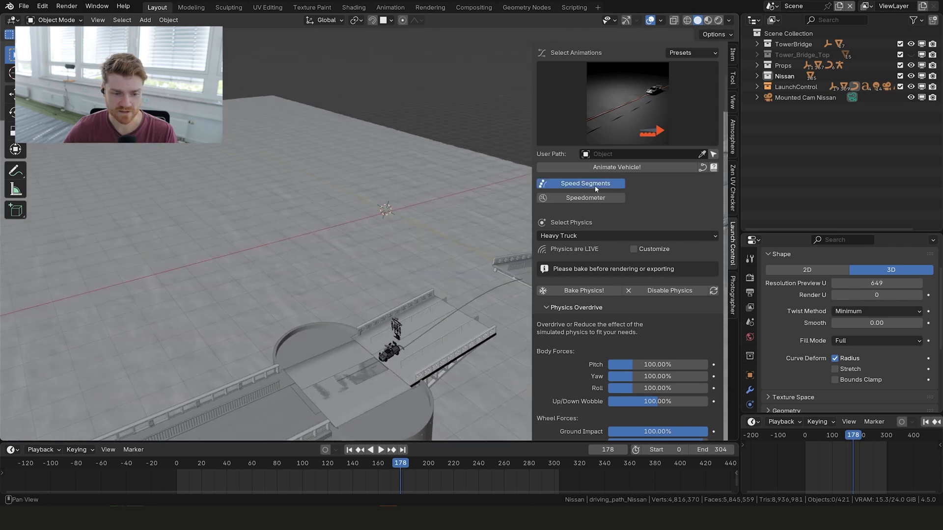
# Enable Speed Segments on the route, showing 0, 120 and 0 km/h markers along the bridge.
pyautogui.click(586, 183)
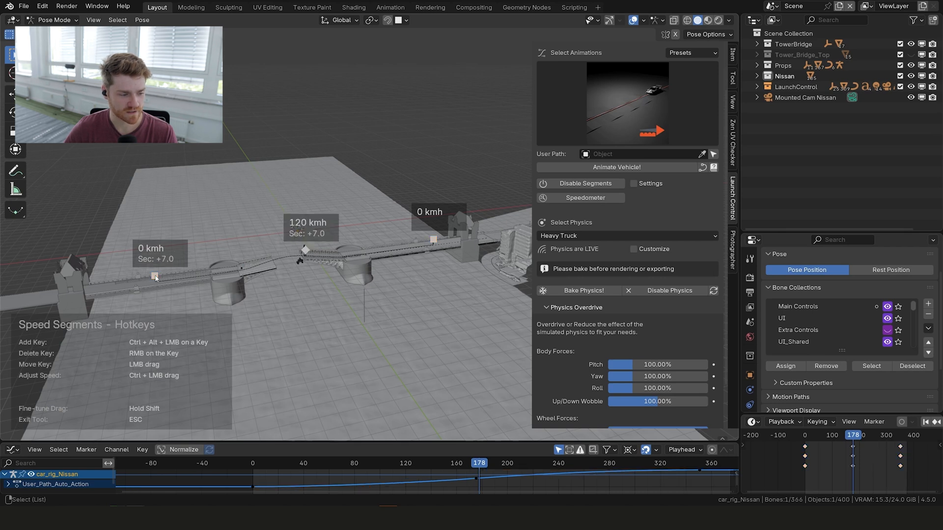
pyautogui.moveTo(307, 251)
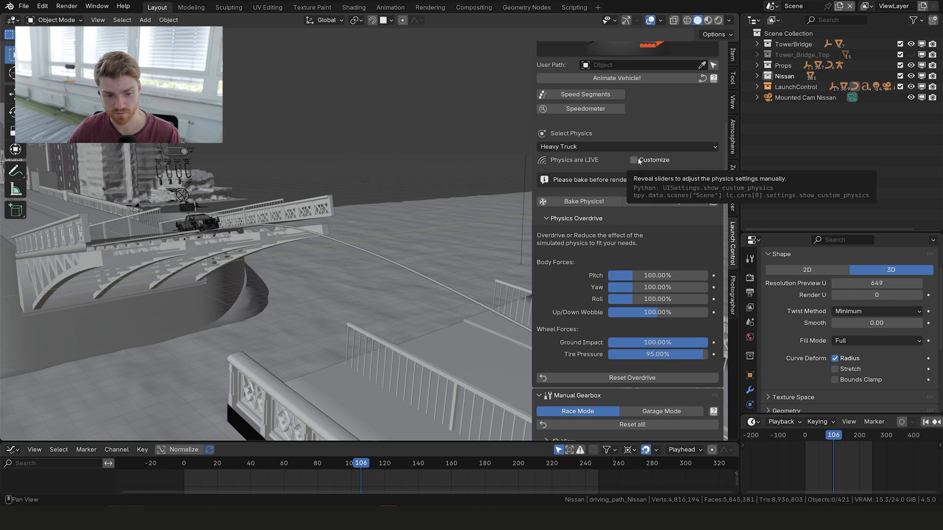
# Reveal the custom physics sliders and play the jump with Spring Hardness 26.27% and Damping 20%.
pyautogui.click(633, 160)
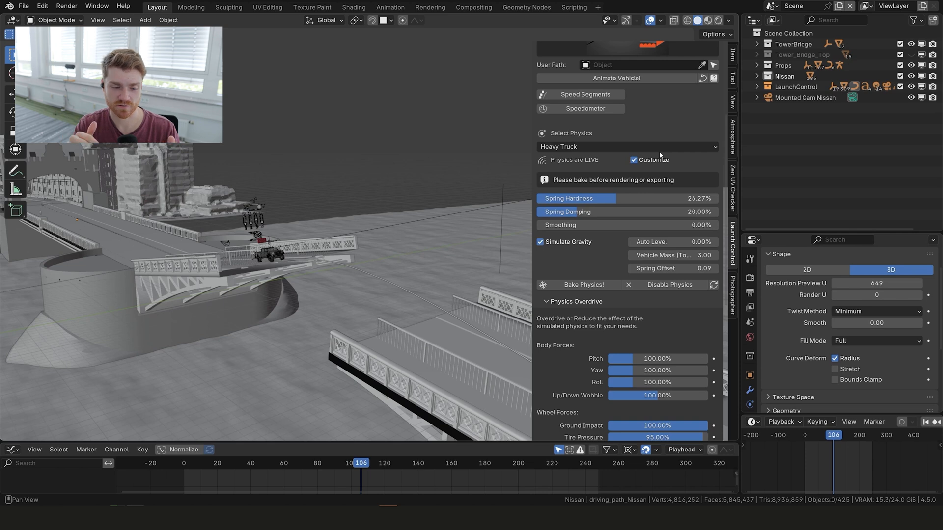
pyautogui.moveTo(566, 212)
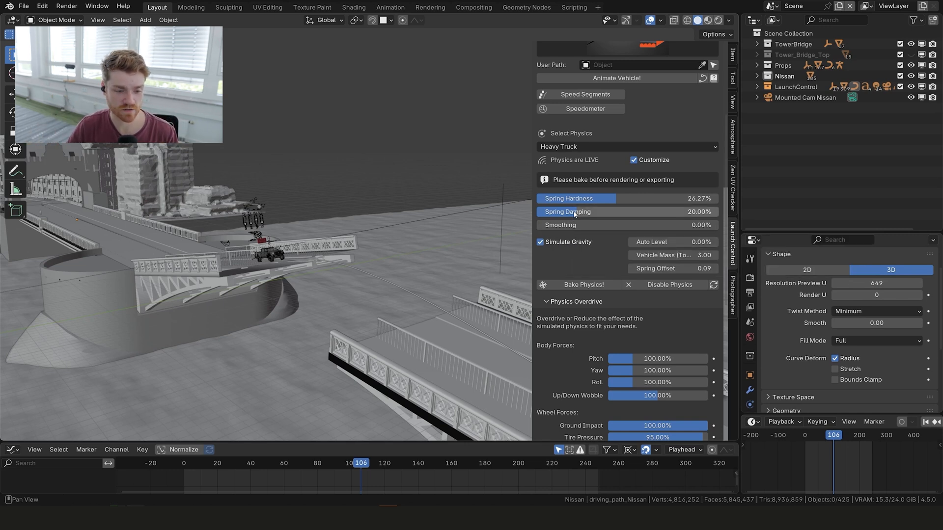
pyautogui.moveTo(567, 212)
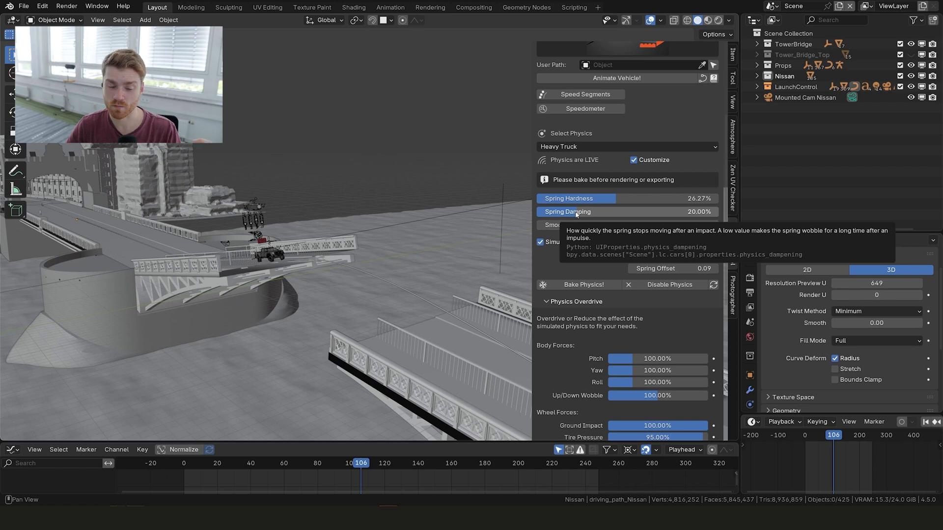
pyautogui.press('space')
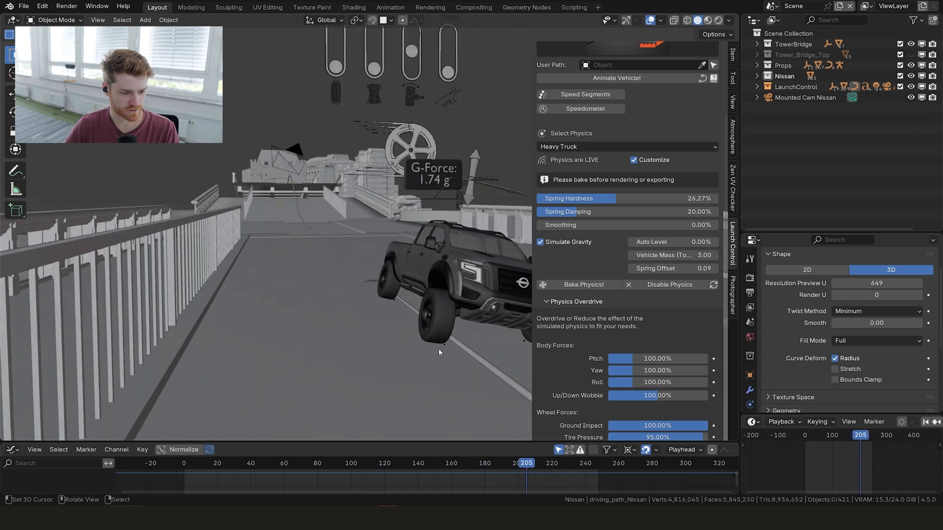
# Scrub the landing around frames 165–170, then set spring hardness 24.91% and damping 24.71%.
pyautogui.moveTo(525, 471); pyautogui.dragTo(486, 471)
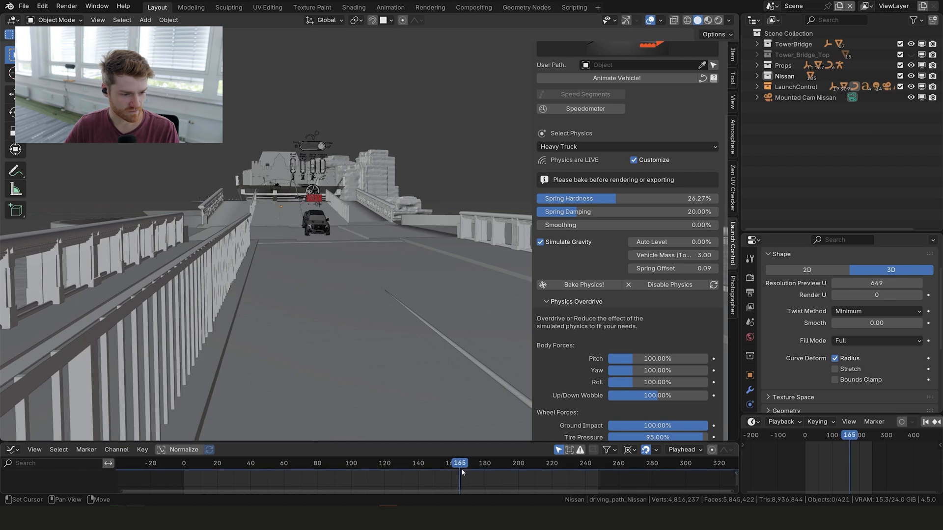
pyautogui.moveTo(460, 463); pyautogui.dragTo(425, 463)
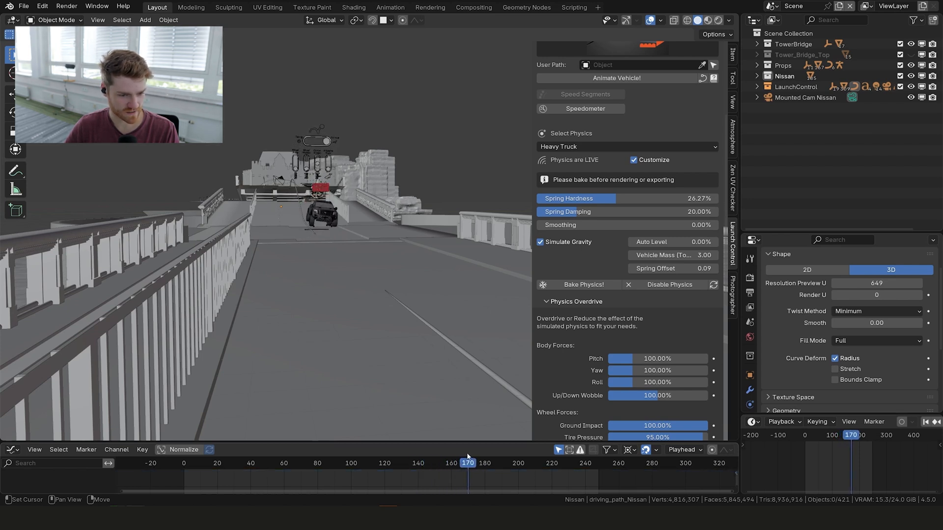
pyautogui.moveTo(467, 462); pyautogui.dragTo(463, 462)
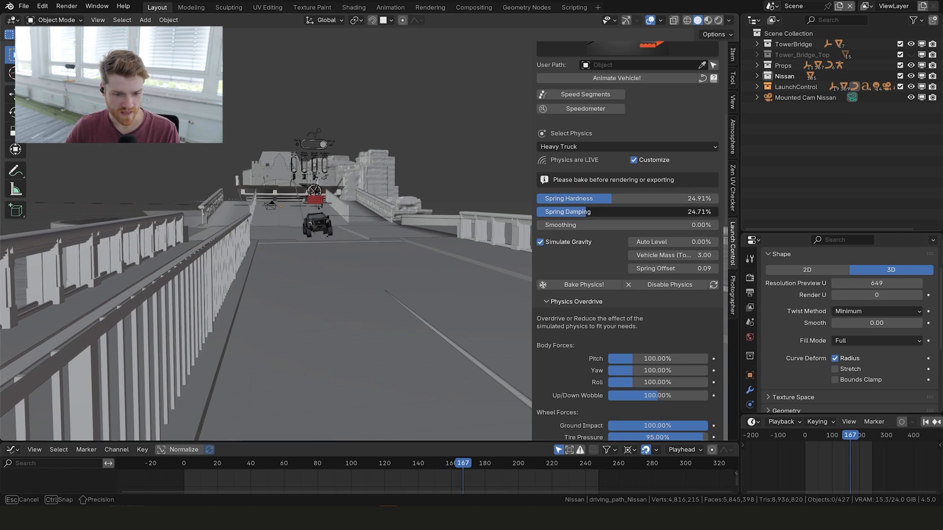
pyautogui.moveTo(651, 241)
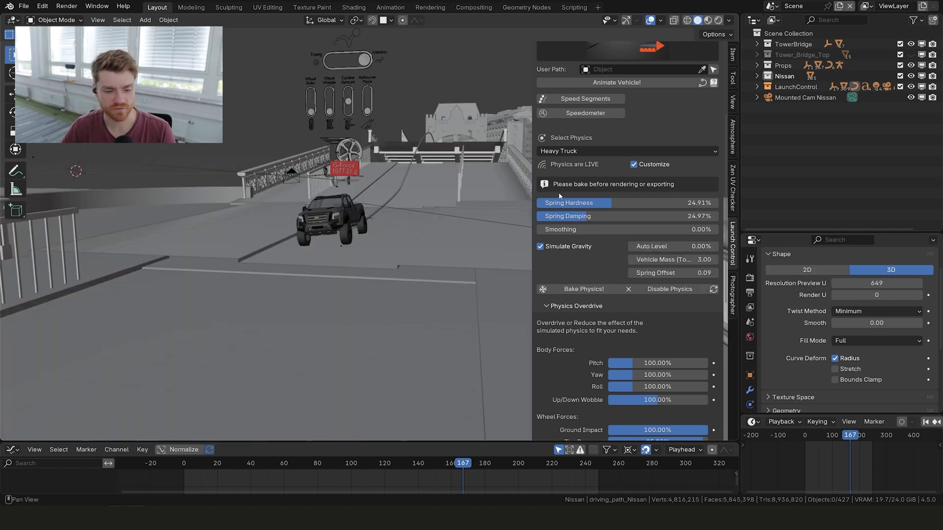
pyautogui.moveTo(652, 245)
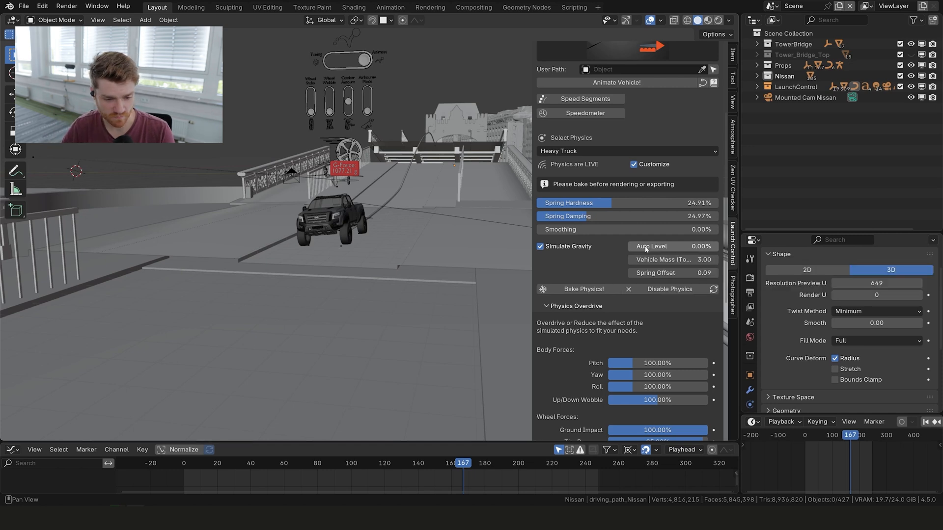
# Adjust the truck's Auto Level amount in the Launch Control panel.
pyautogui.moveTo(651, 246); pyautogui.dragTo(674, 246)
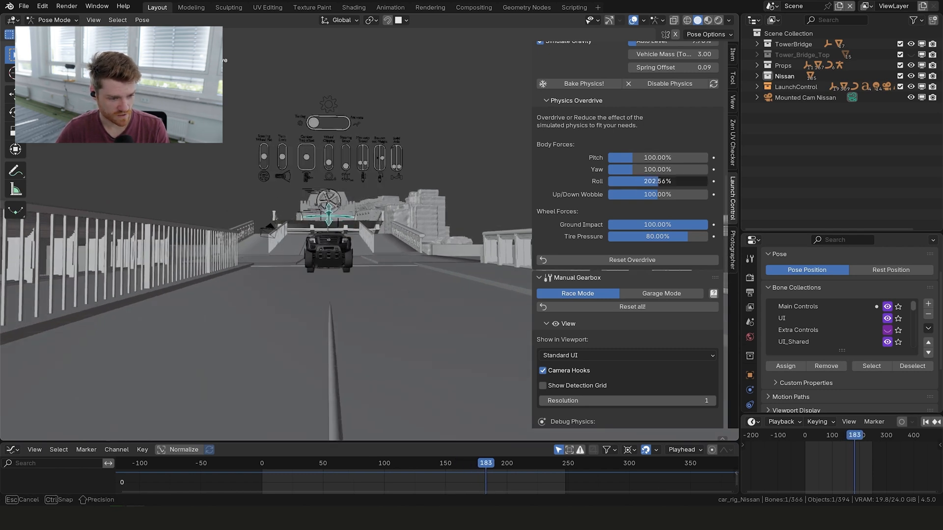
# Push the body roll force above 200% and review the truck around frame 164.
pyautogui.moveTo(632, 181); pyautogui.dragTo(673, 180)
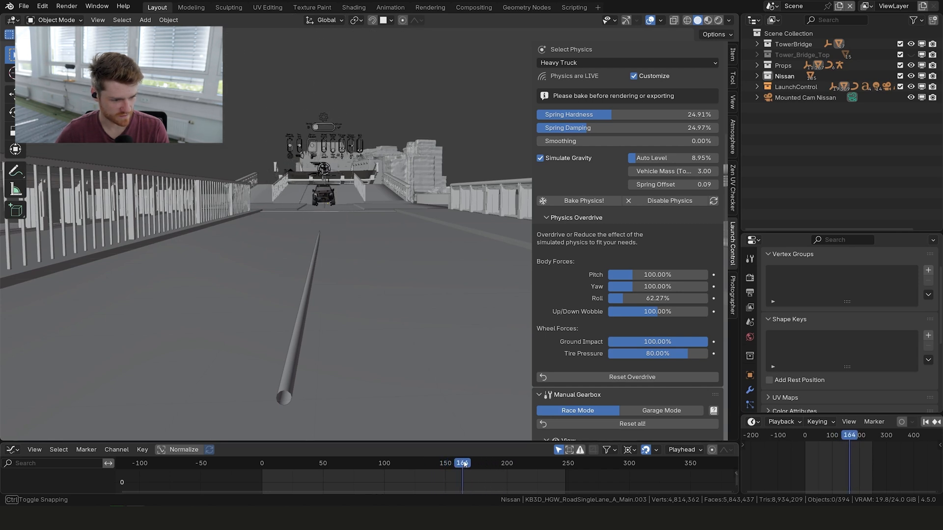
pyautogui.moveTo(462, 463); pyautogui.dragTo(495, 463)
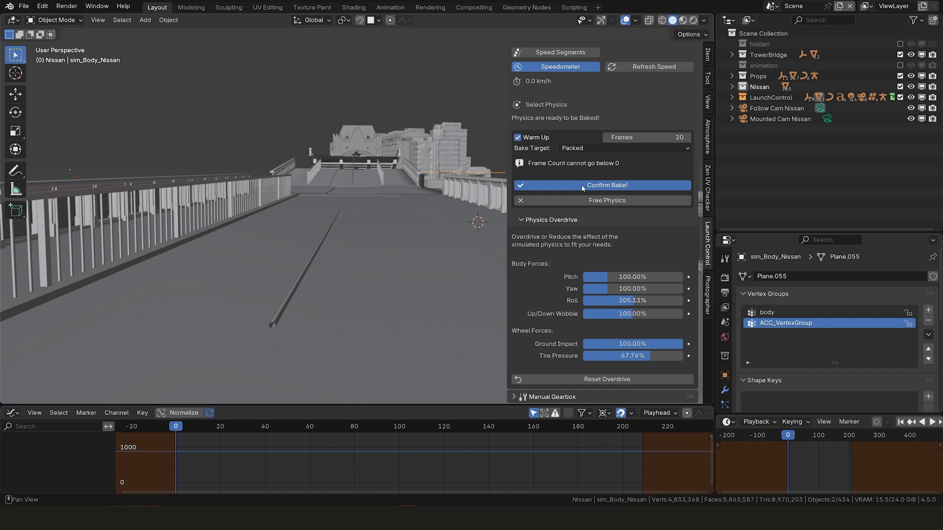
# Confirm the bake for frames 0–209 and scrub the baked jump between frames 107 and 186.
pyautogui.click(601, 185)
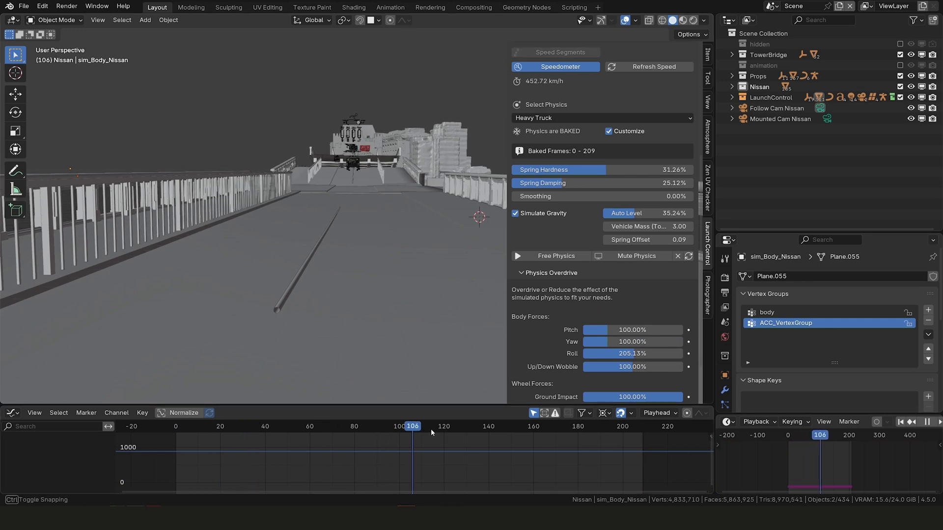
pyautogui.moveTo(412, 426); pyautogui.dragTo(590, 425)
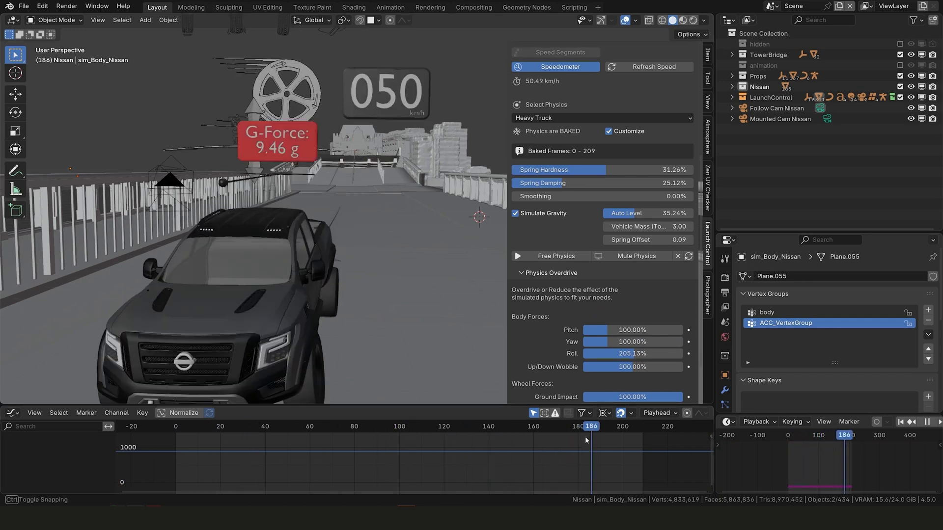
pyautogui.moveTo(590, 426); pyautogui.dragTo(520, 427)
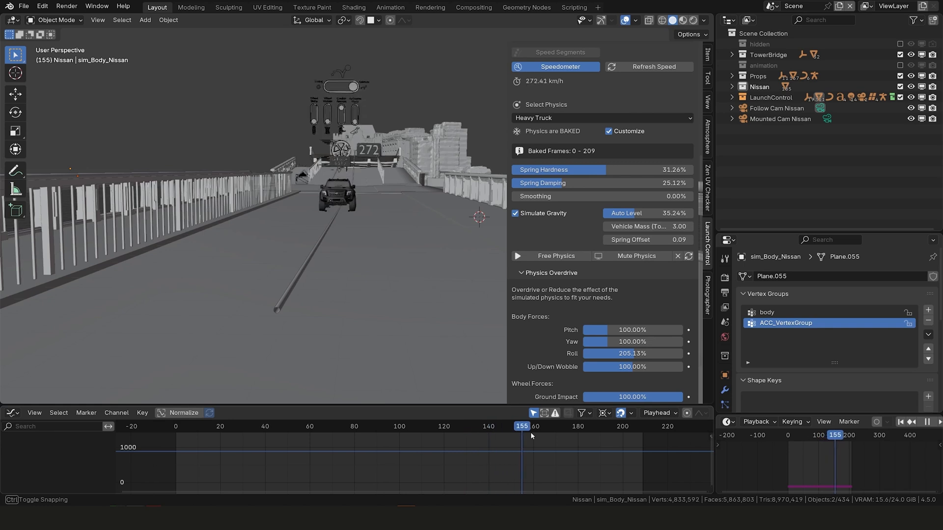
pyautogui.click(413, 426)
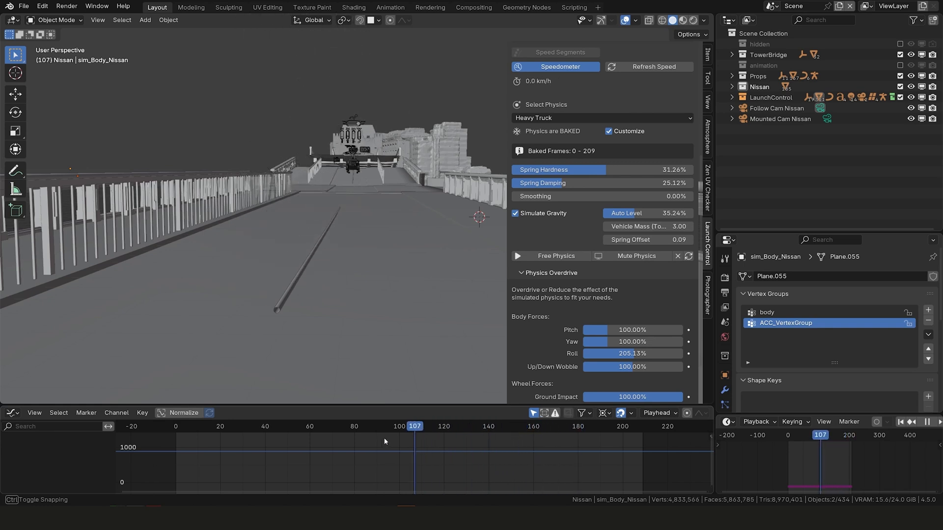